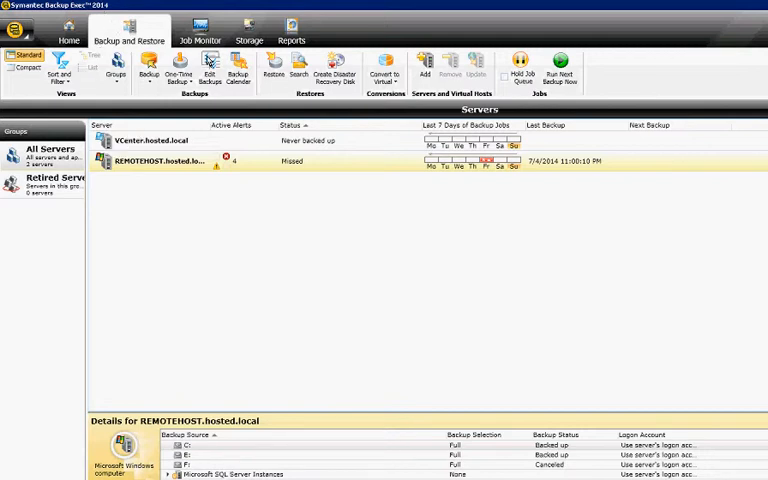
# Step: Show REMOTEHOST's Backup Calendar for July 2014 in Month view
pyautogui.click(238, 70)
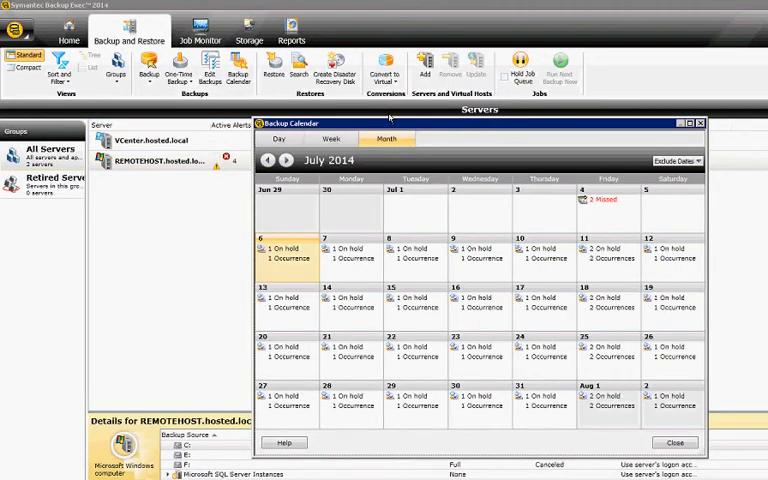
pyautogui.click(332, 140)
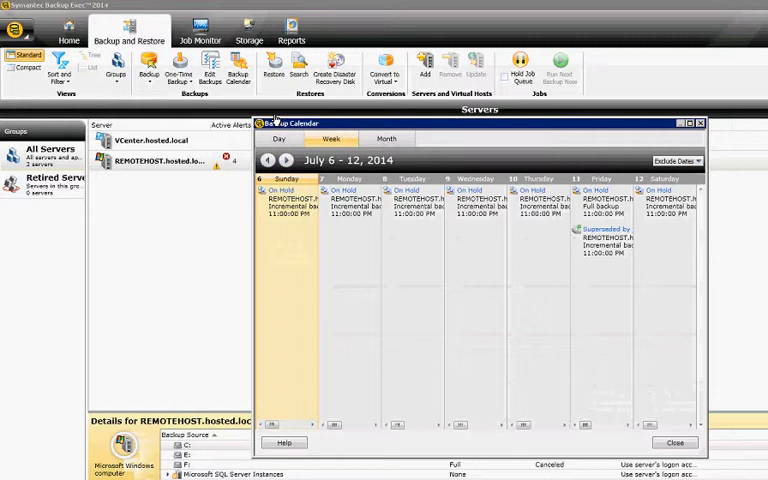
pyautogui.moveTo(230, 118)
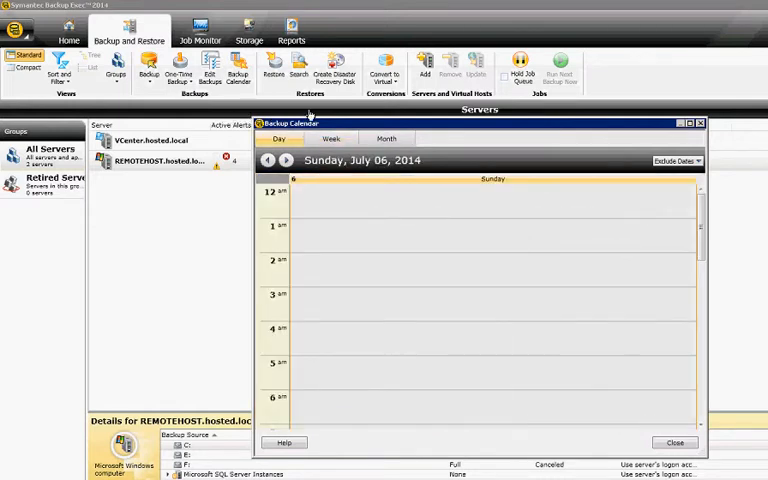
pyautogui.click(386, 138)
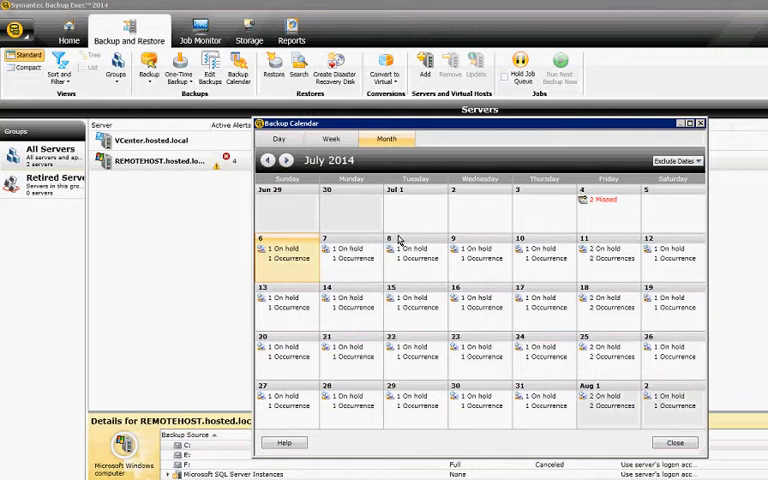
pyautogui.moveTo(384, 272)
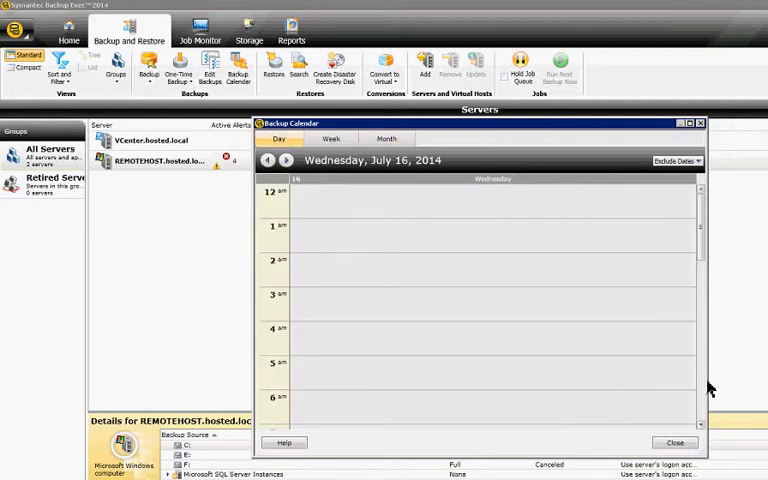
pyautogui.moveTo(564, 168)
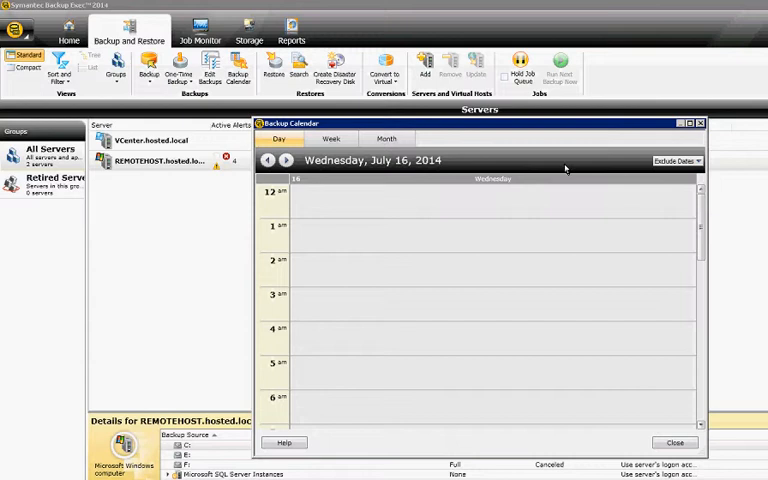
# Step: Scroll the July 16, 2014 Day view down to the 11 pm on-hold incremental job
pyautogui.scroll(-3)
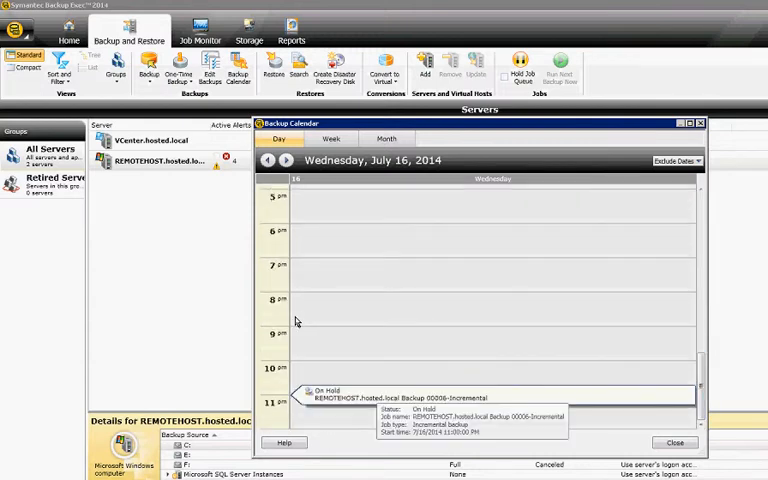
pyautogui.moveTo(332, 322)
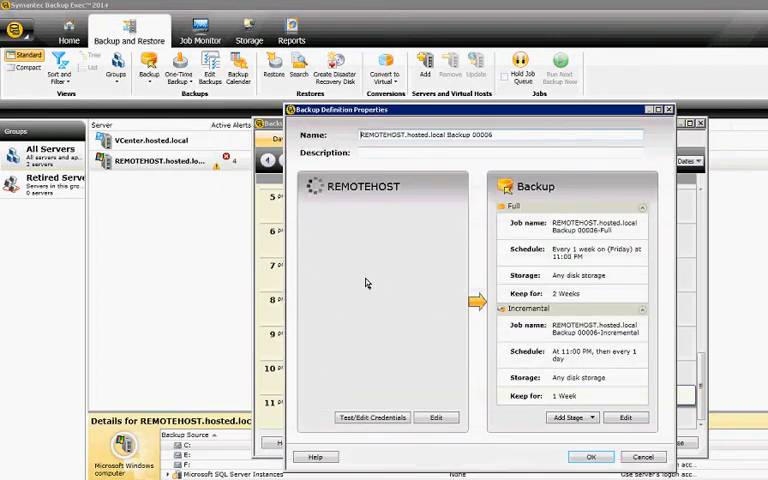
pyautogui.moveTo(508, 388)
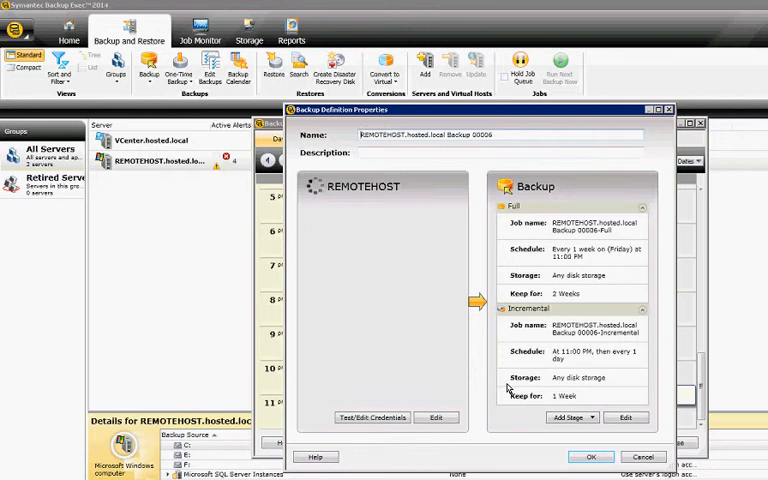